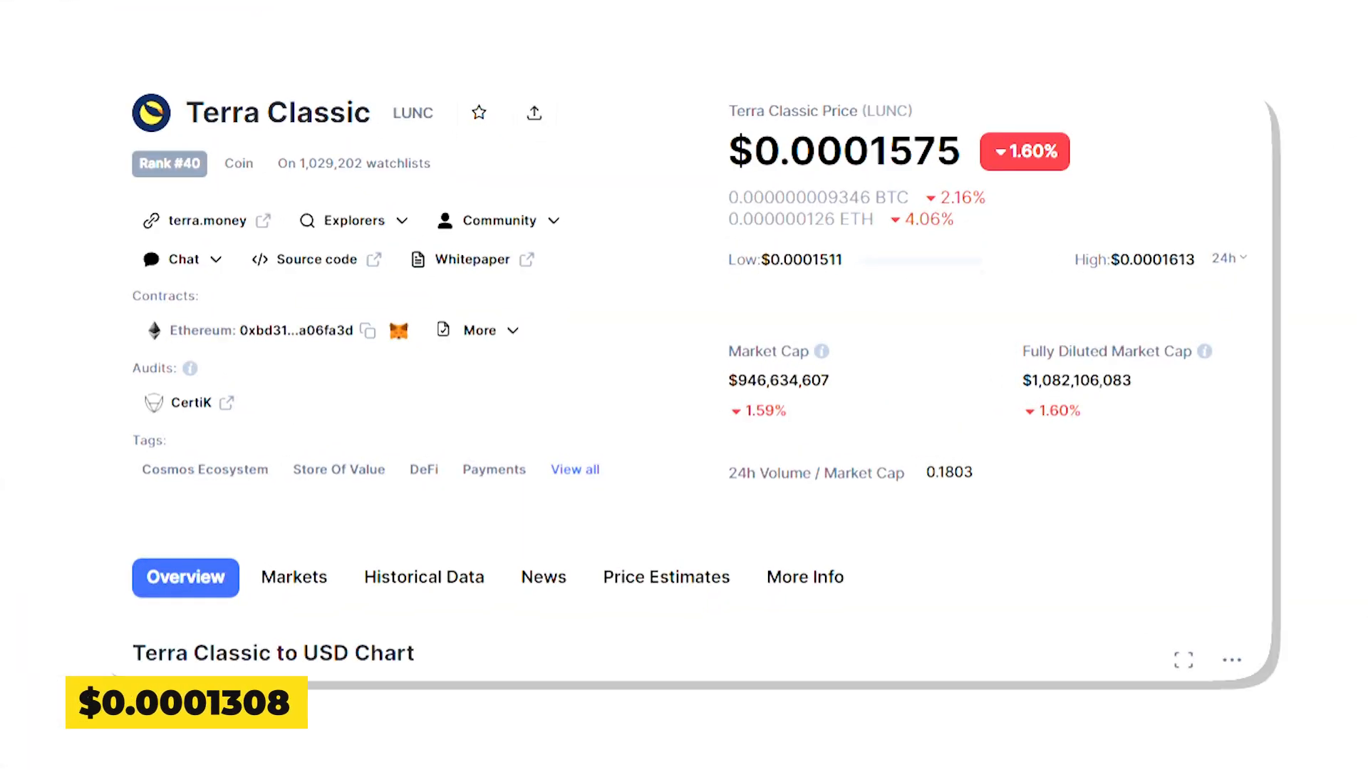
scroll("down", 3)
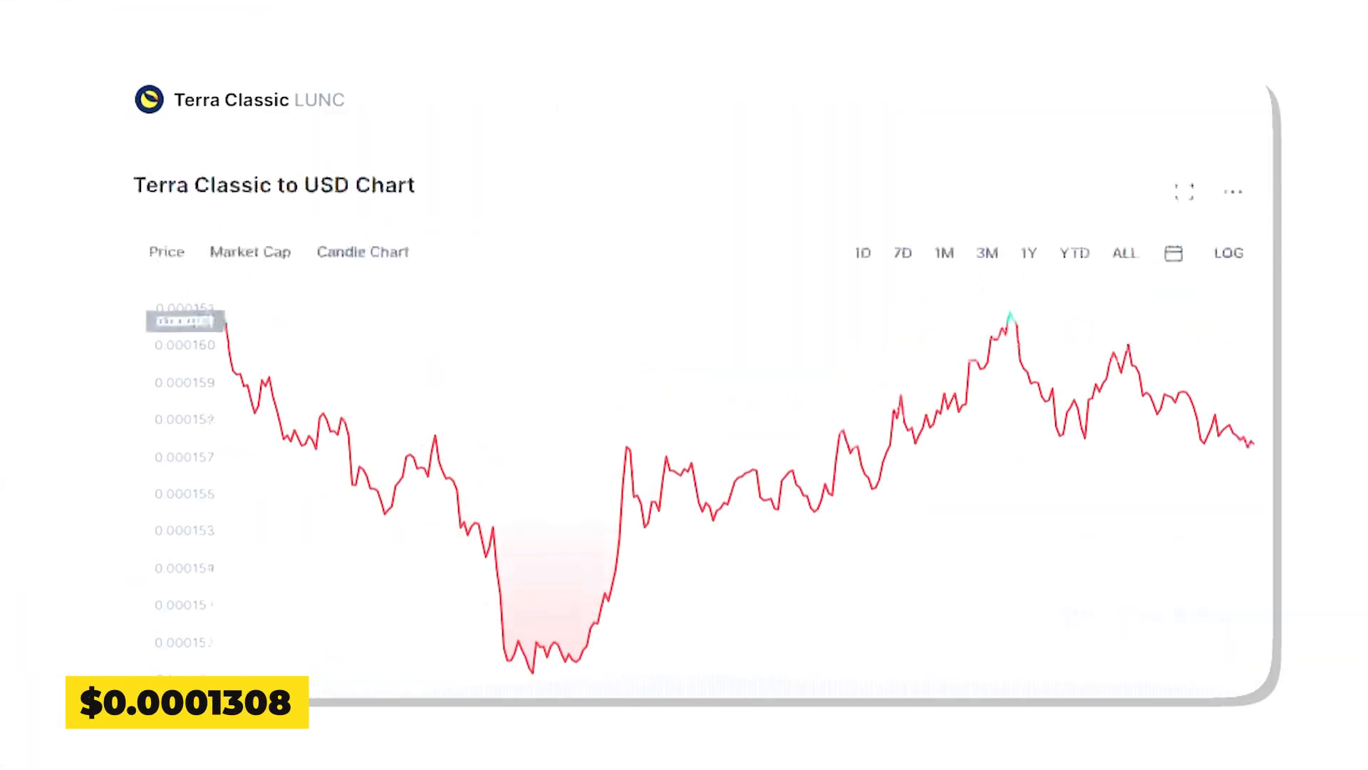